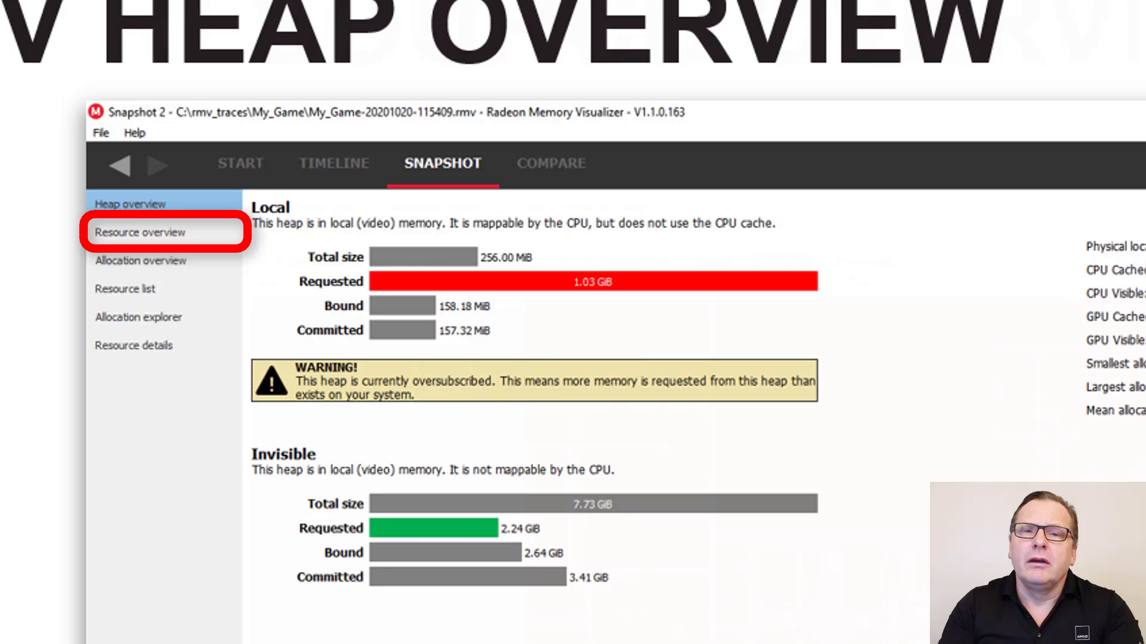
Step: Show the resource overview treemap coloured by aliasing so aliased resources appear red
click(141, 232)
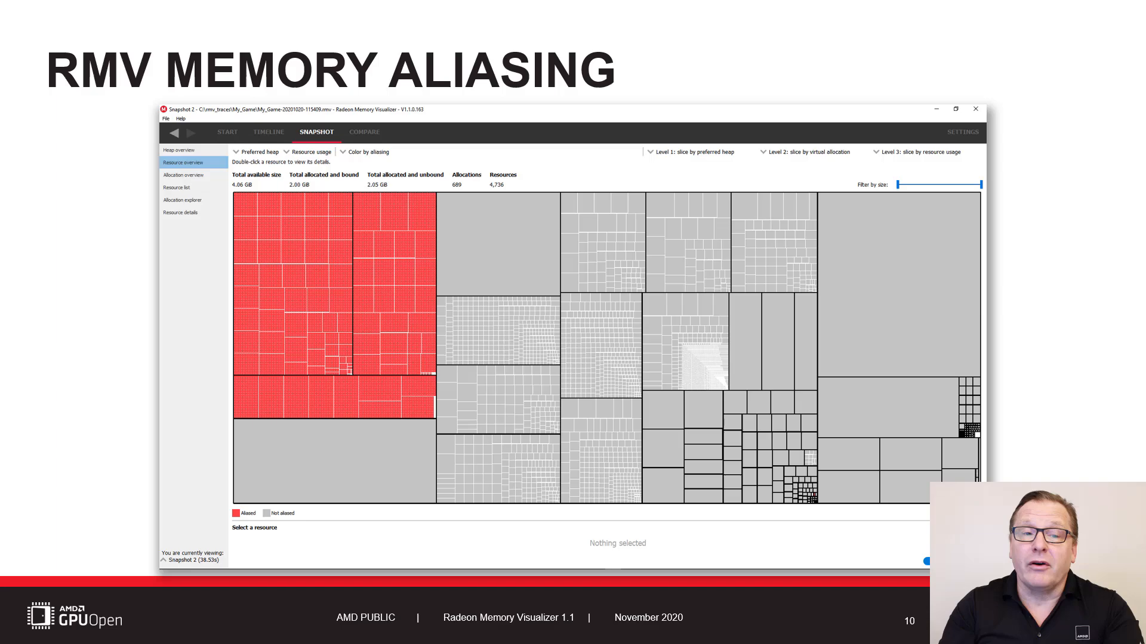
click(295, 250)
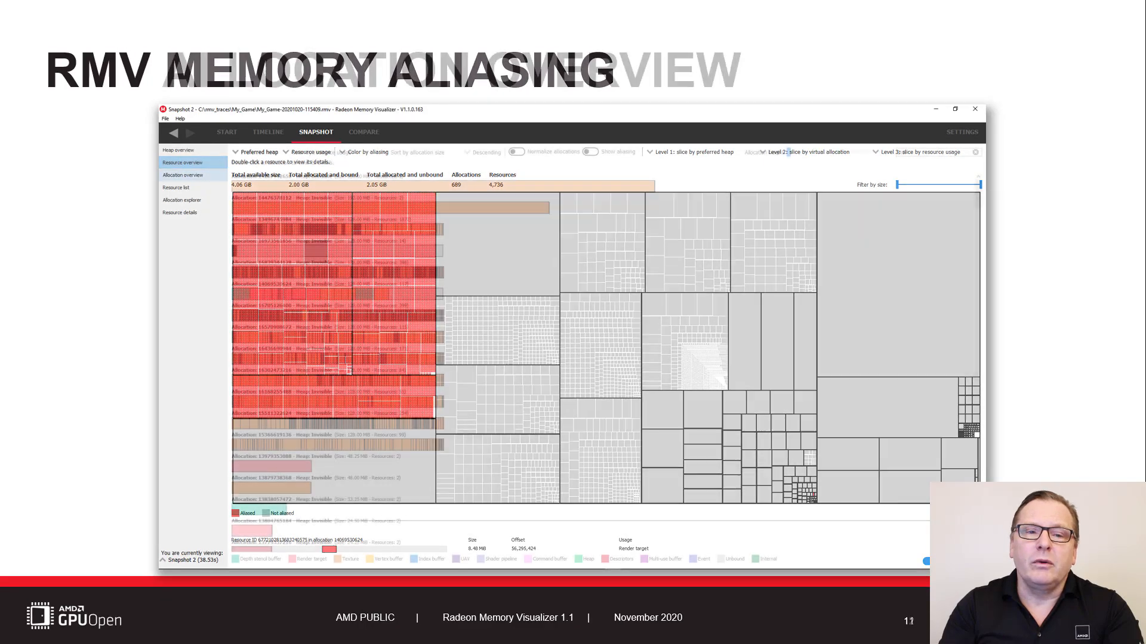
Step: Show the allocation overview with aliasing display on and a reduced allocation height
click(182, 174)
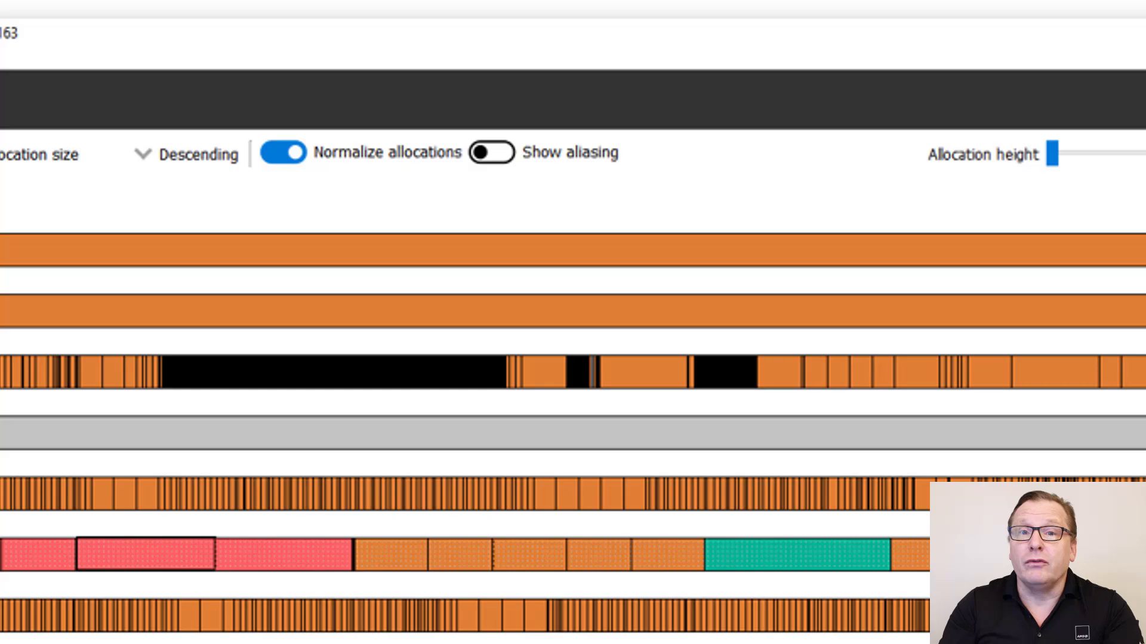
click(491, 151)
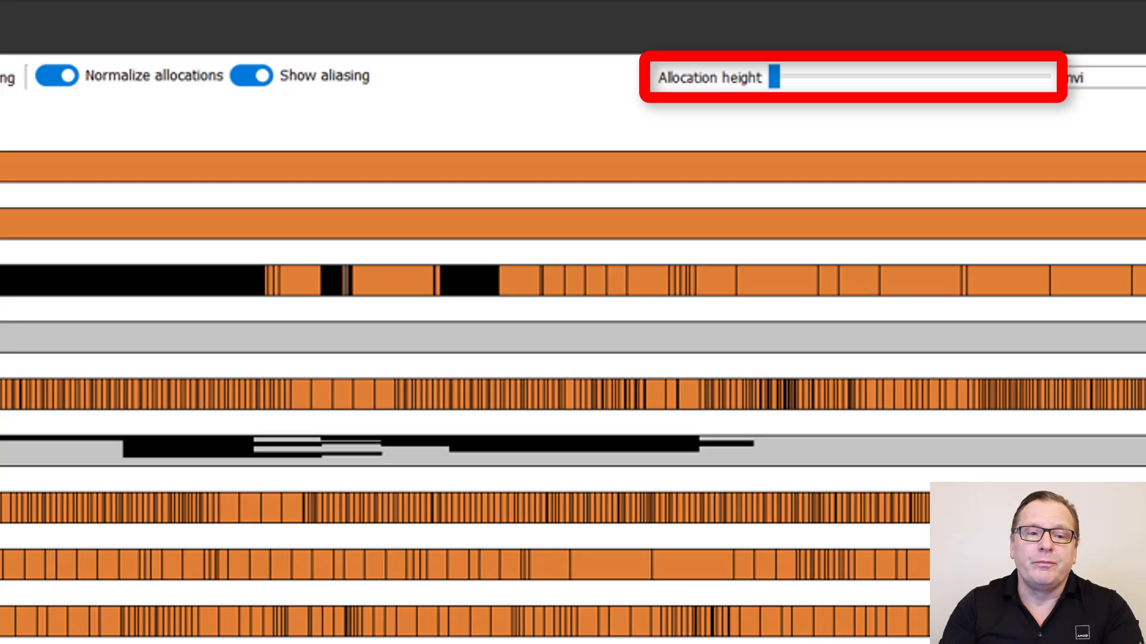
drag(778, 75, 950, 105)
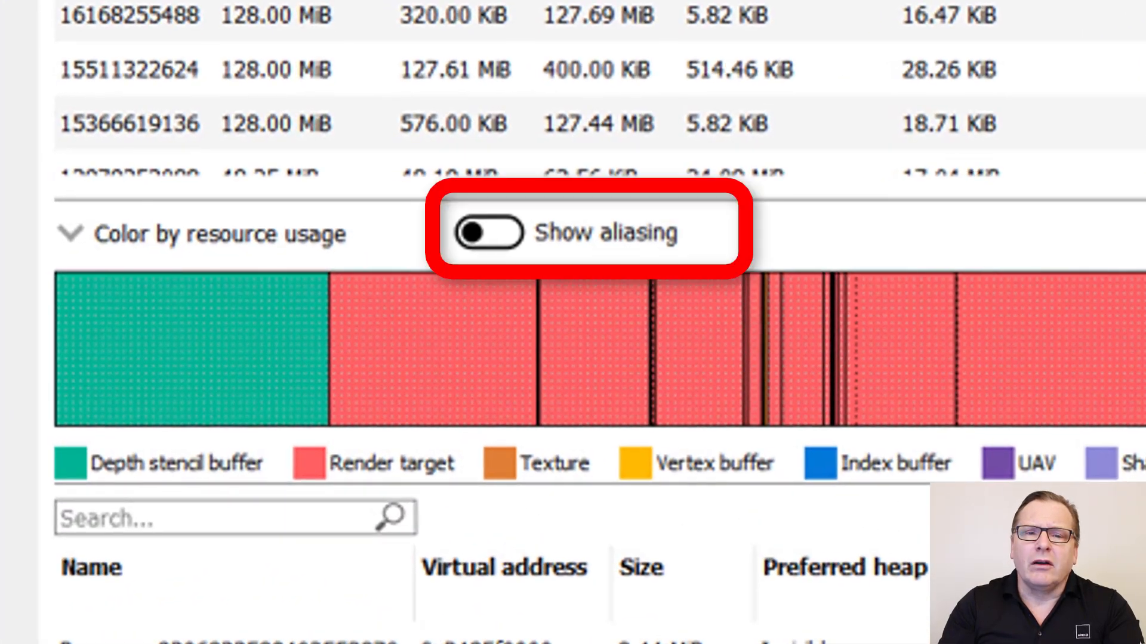
Step: Turn on aliasing in the allocation explorer so overlapping resources stack in separate rows
click(488, 233)
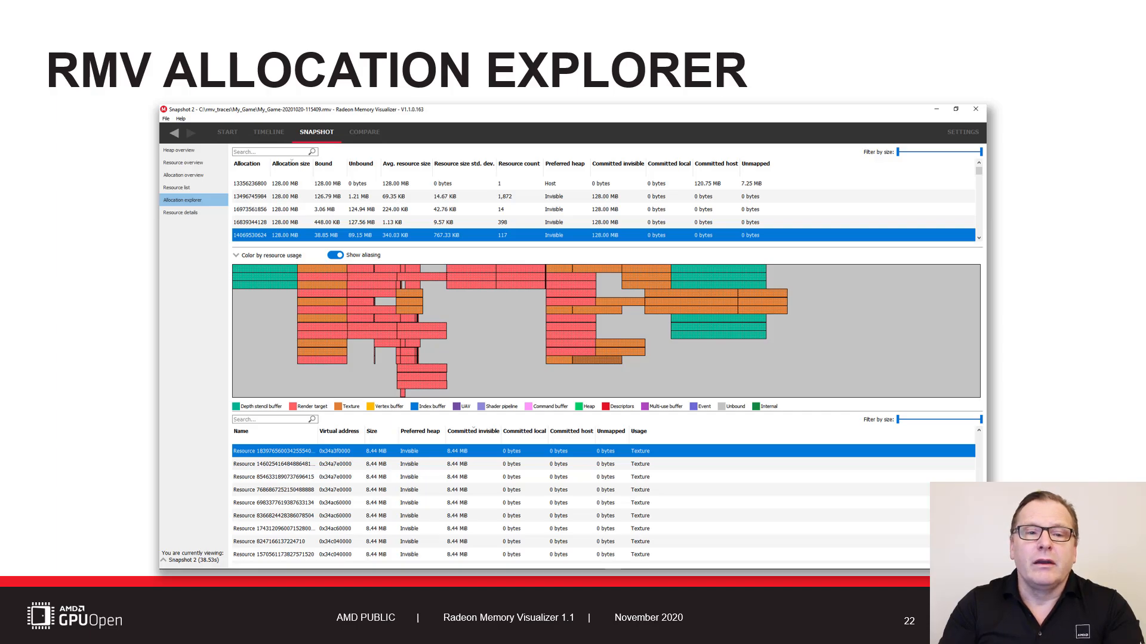
Step: View the 8.44 MiB texture's resource details, then return to the snapshot timeline
click(191, 213)
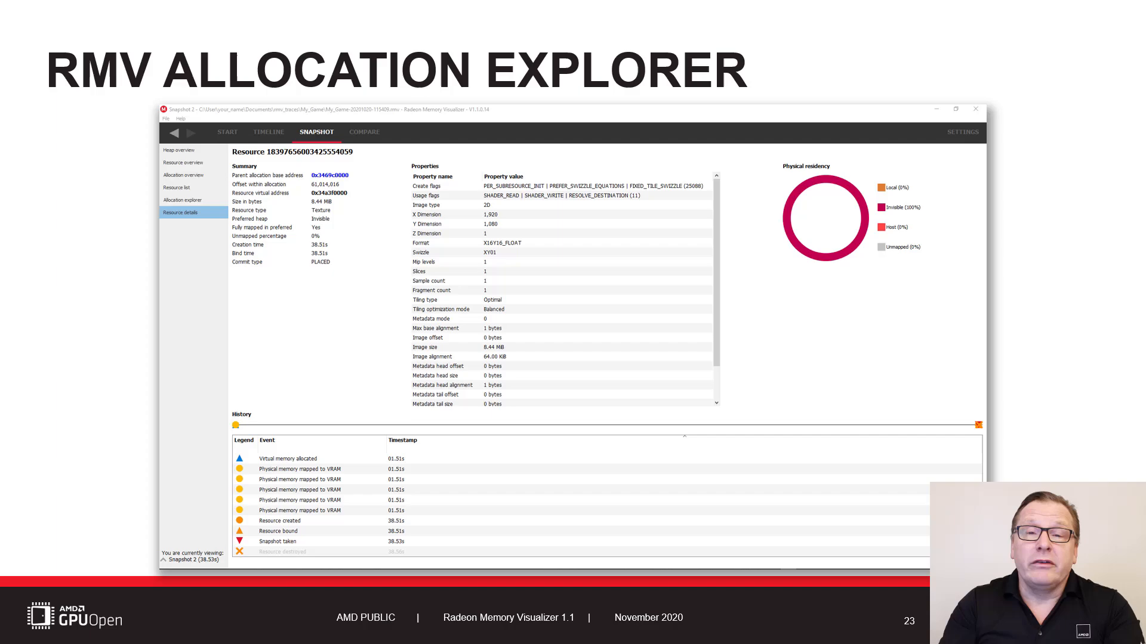
click(184, 201)
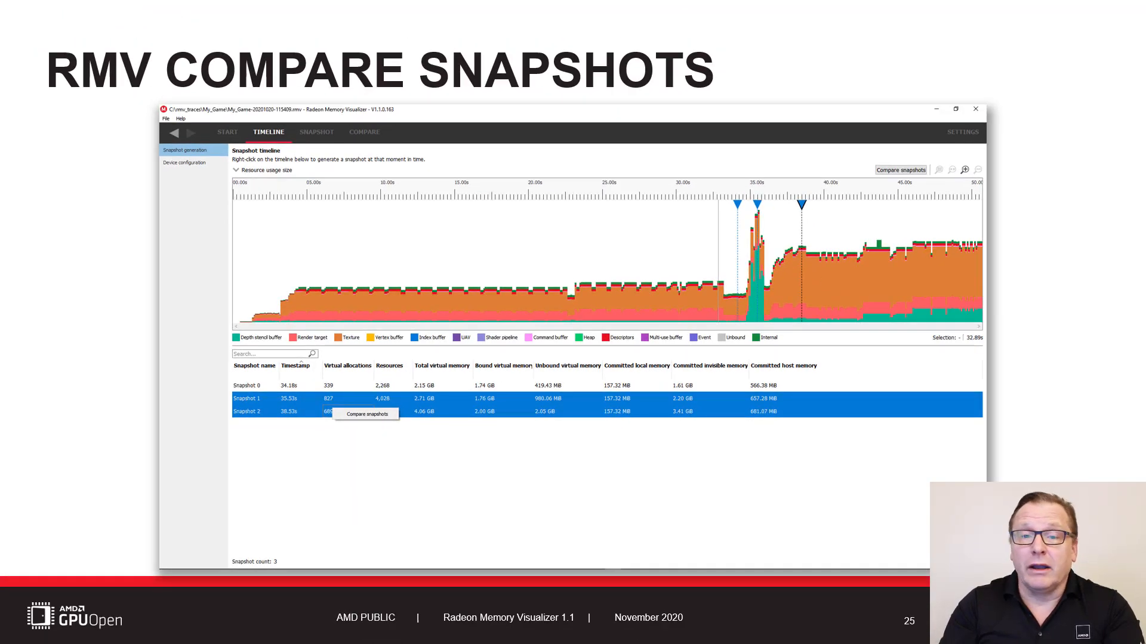
Step: Compare Snapshot 1 with Snapshot 2 to list unique and shared resources
click(367, 414)
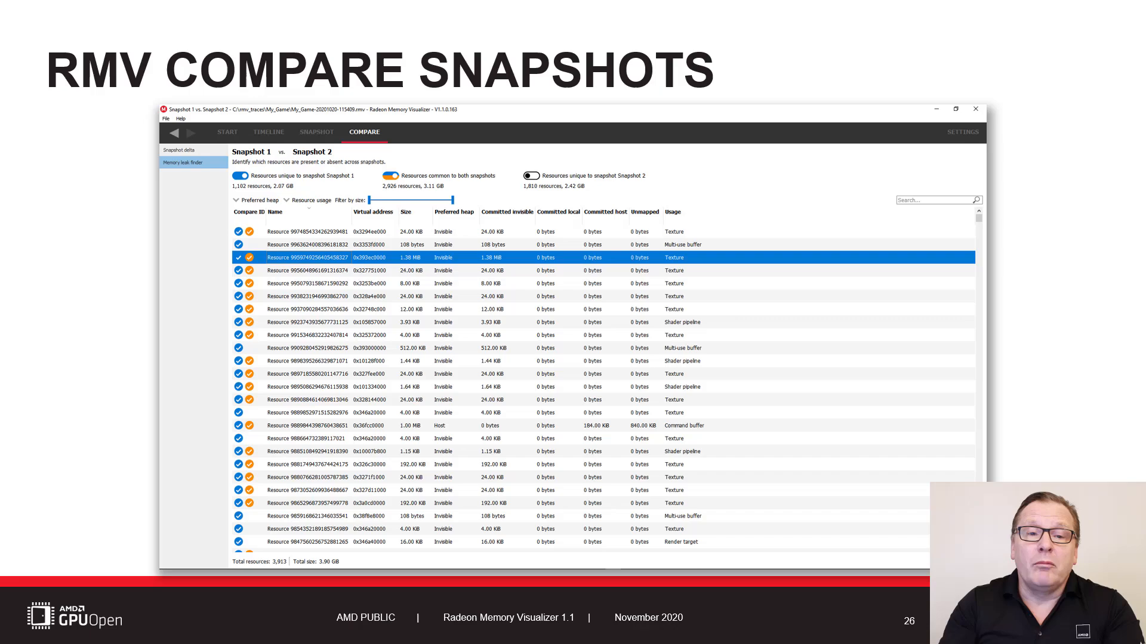